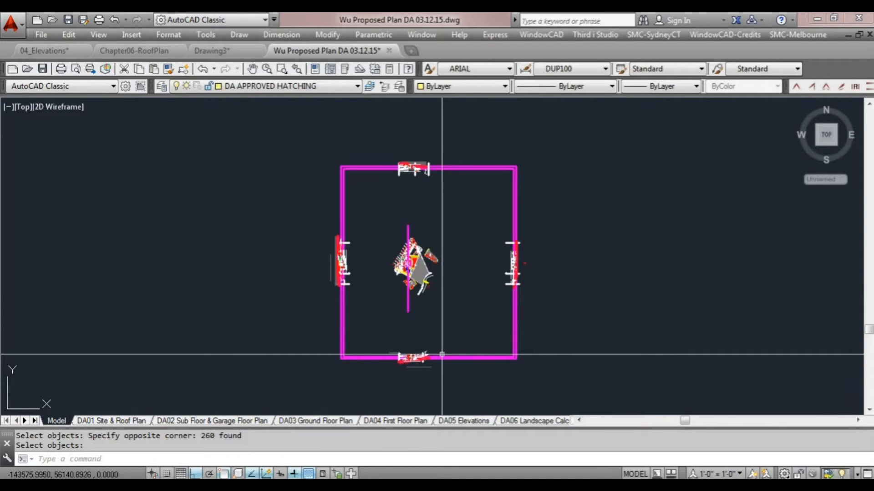
{"action": "mouse_move", "coordinate": [436, 364]}
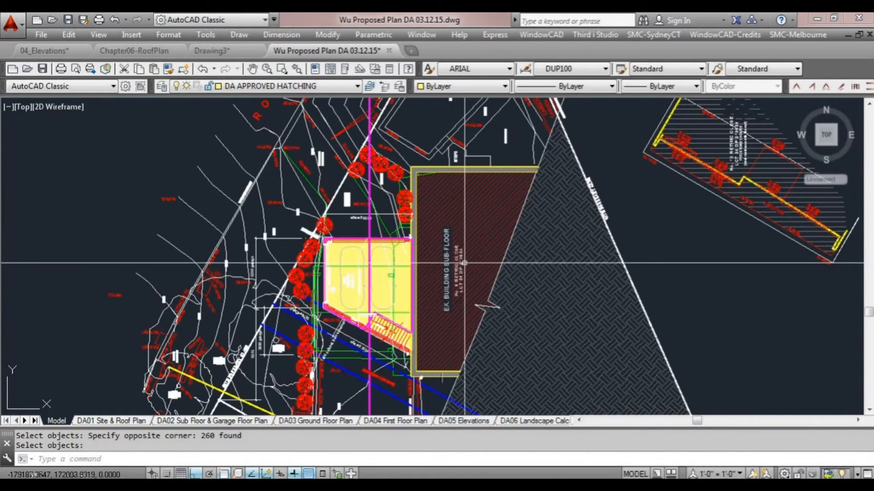
Zoom out over the site plan and elevations before erasing the unwanted object
{"action": "scroll", "scroll_direction": "down", "scroll_amount": 3}
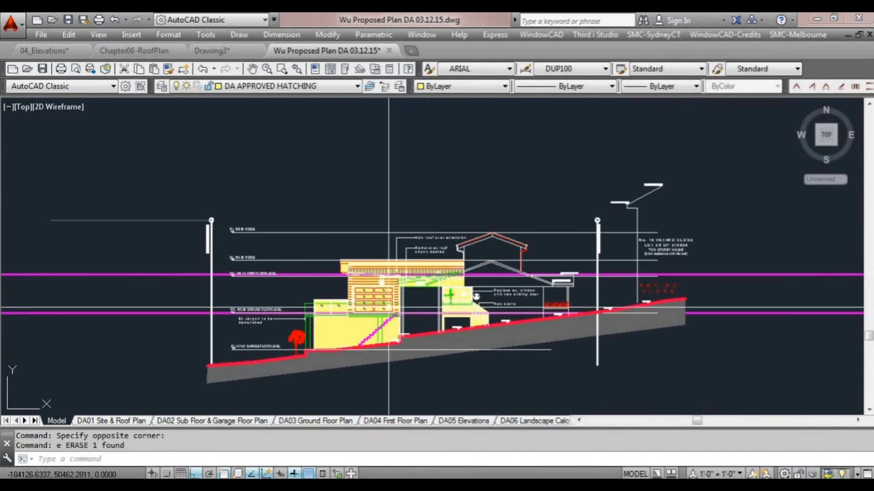
{"action": "mouse_move", "coordinate": [337, 320]}
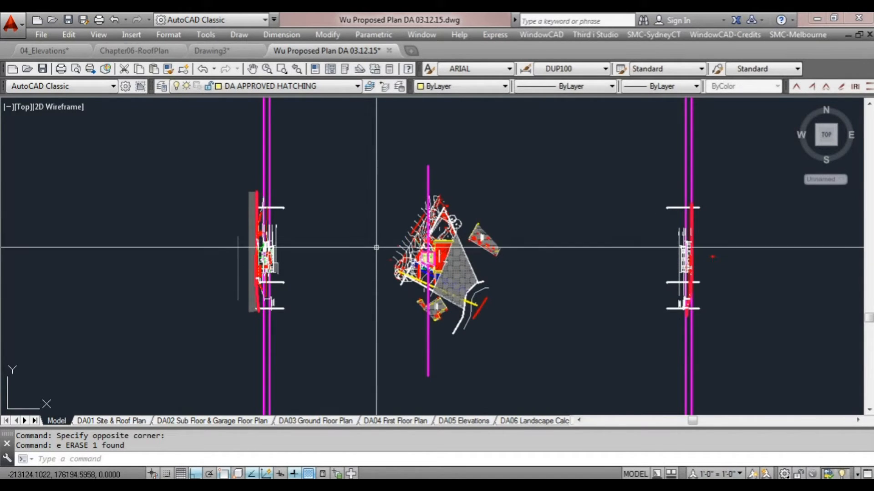
{"action": "mouse_move", "coordinate": [373, 255]}
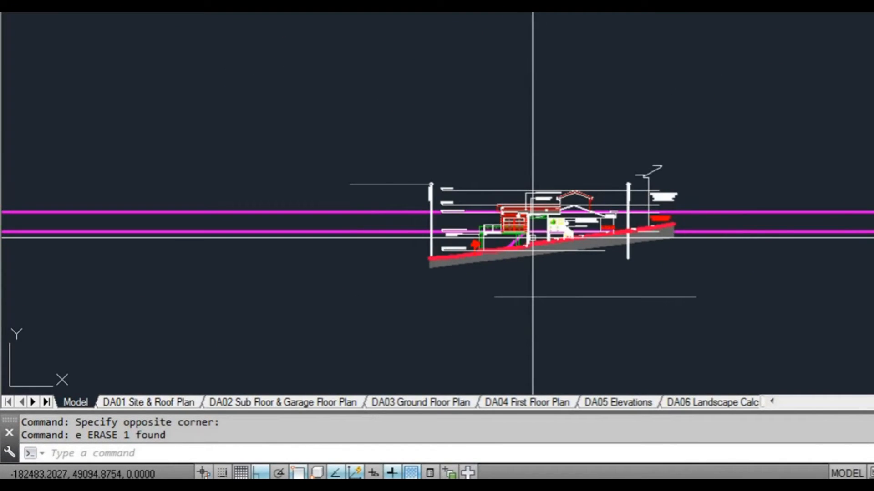
Rotate the UCS 90° about Z and set the plan view to the current UCS
{"action": "type", "text": "ucs"}
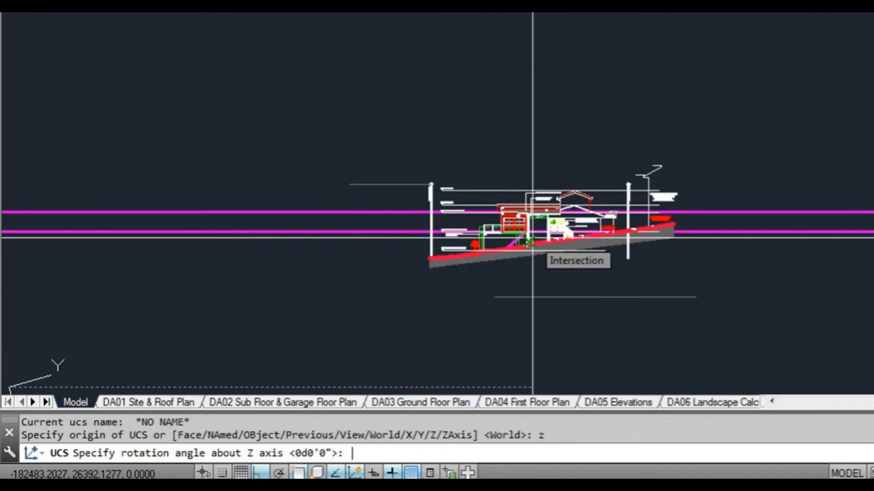
{"action": "type", "text": "90"}
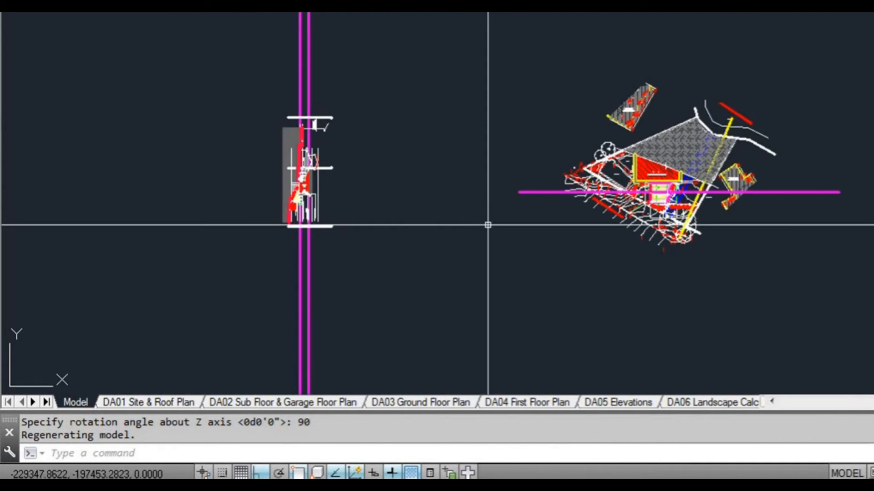
{"action": "type", "text": "PLAN"}
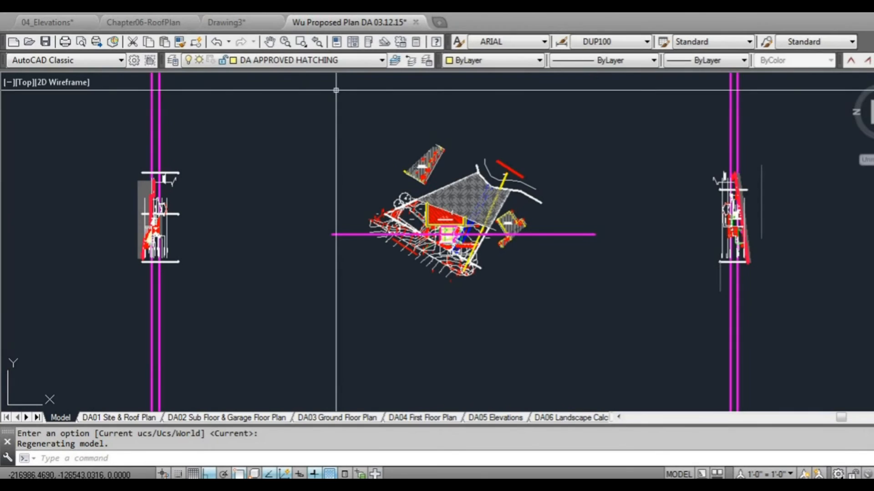
Switch to Drawing3, zoom out, and regenerate to show the L-shaped outline
{"action": "left_click", "coordinate": [225, 22]}
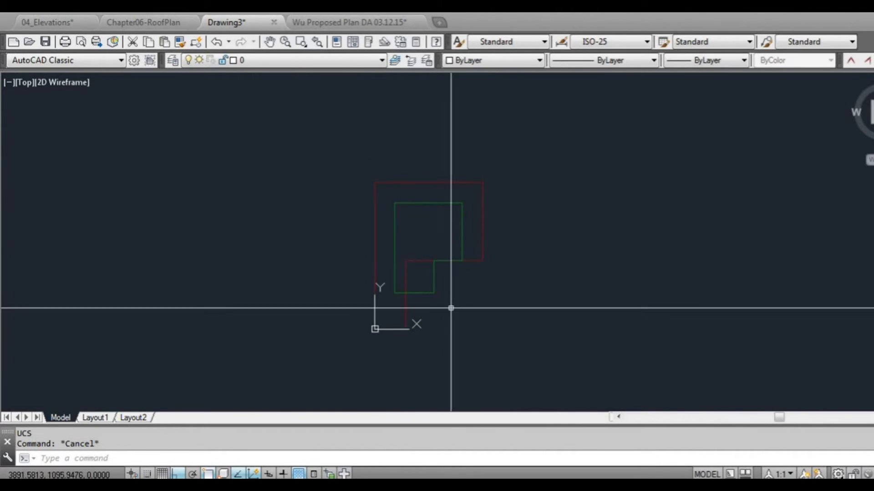
{"action": "scroll", "scroll_direction": "down", "scroll_amount": 3}
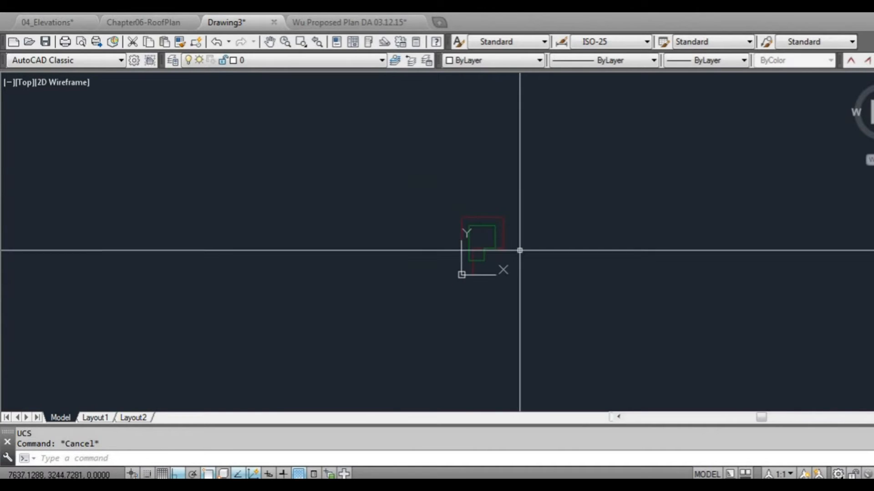
{"action": "type", "text": "re"}
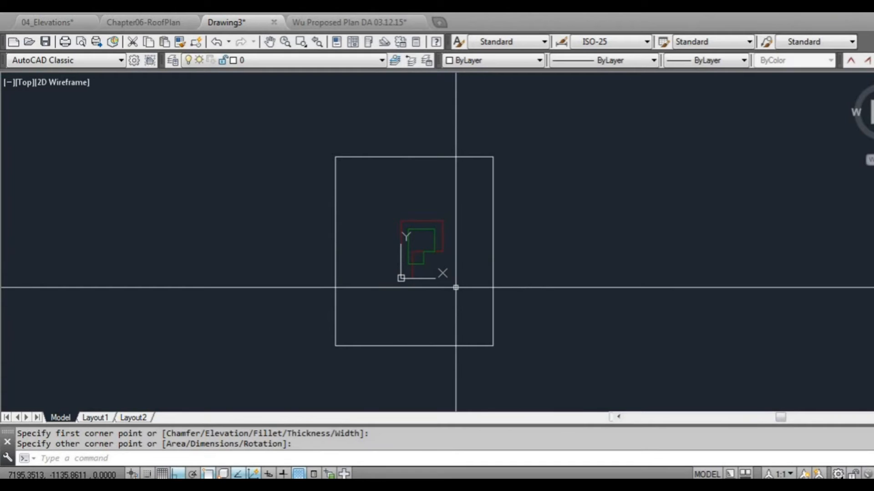
Frame the L-shaped outline with an offset rectangle pair and a gable entry profile
{"action": "type", "text": "3"}
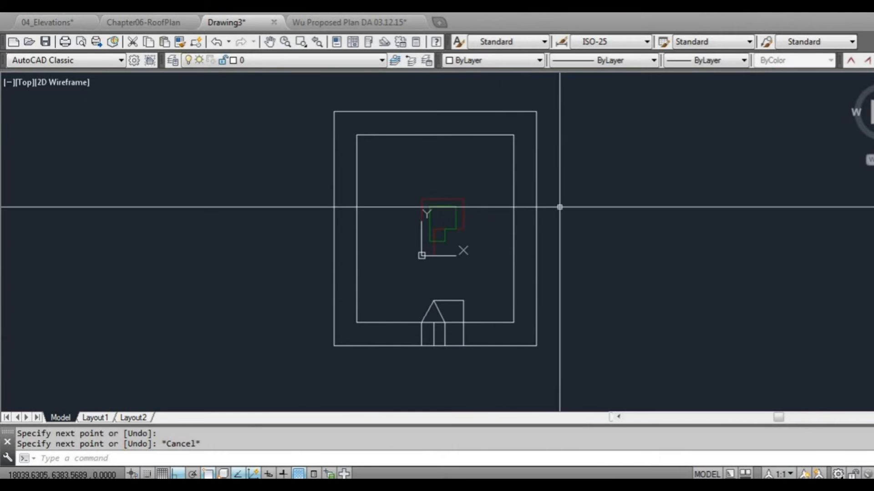
{"action": "mouse_move", "coordinate": [522, 239]}
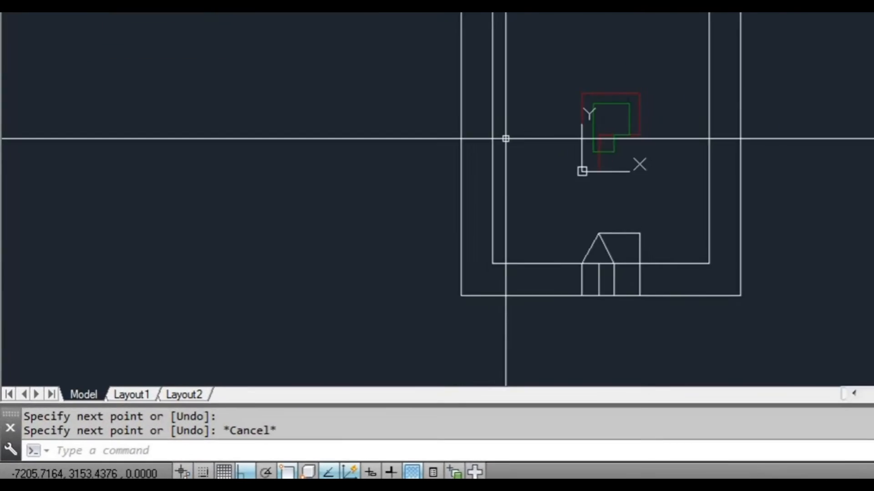
Rotate the UCS and project lines for the second, trapezoid-topped elevation profile
{"action": "type", "text": "ucs"}
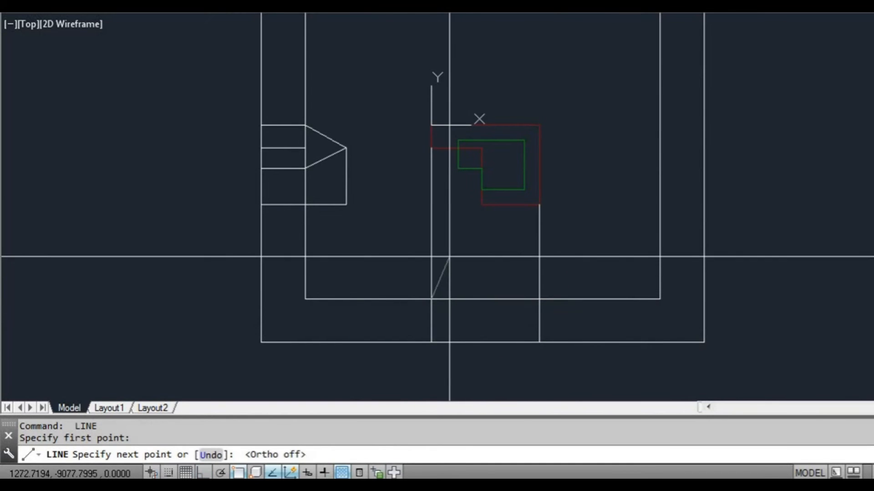
{"action": "left_click", "coordinate": [538, 298]}
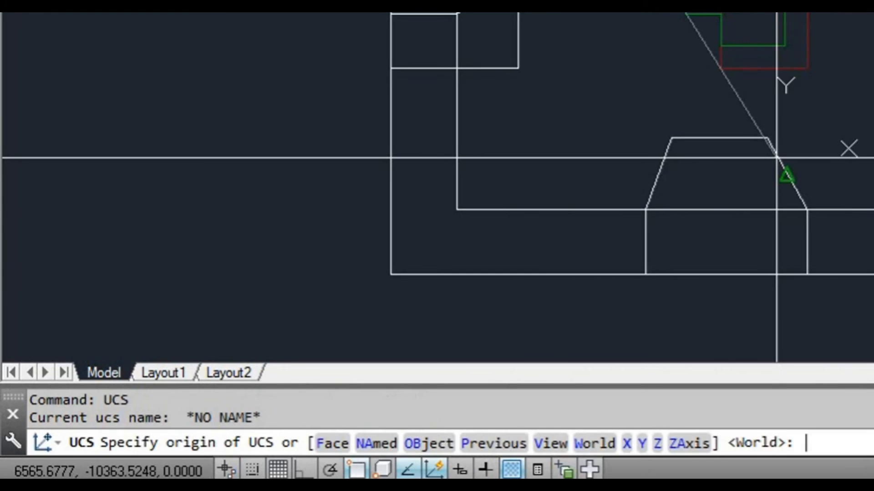
Turn the UCS another 90° about Z and regenerate the plan to match
{"action": "type", "text": "90"}
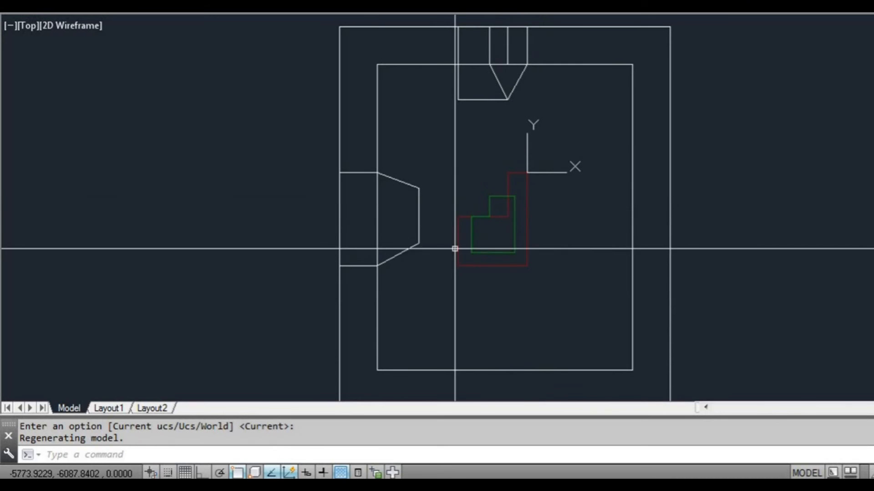
{"action": "mouse_move", "coordinate": [496, 241]}
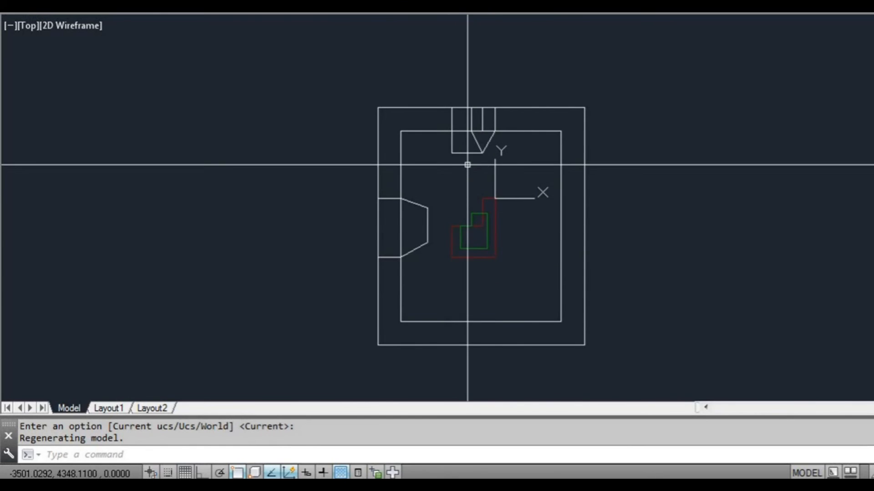
{"action": "mouse_move", "coordinate": [576, 296]}
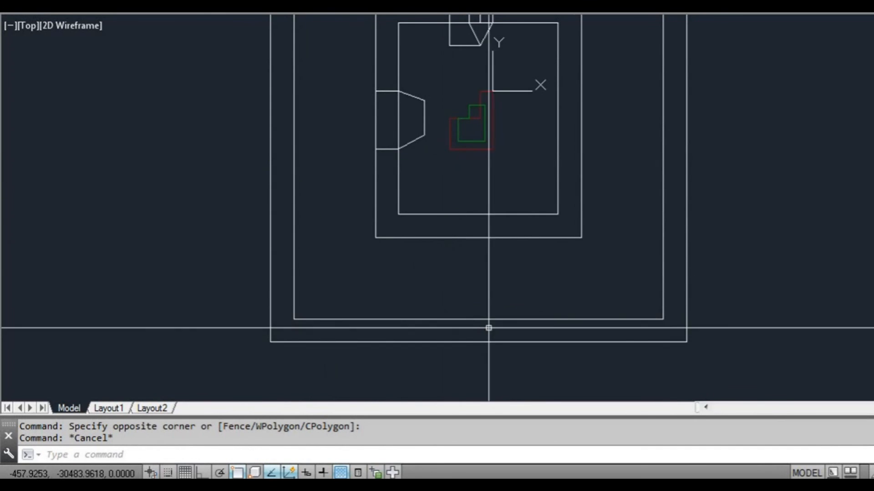
Zoom out and draw a larger offset rectangle pair enclosing both profiles
{"action": "scroll", "scroll_direction": "down", "scroll_amount": 3}
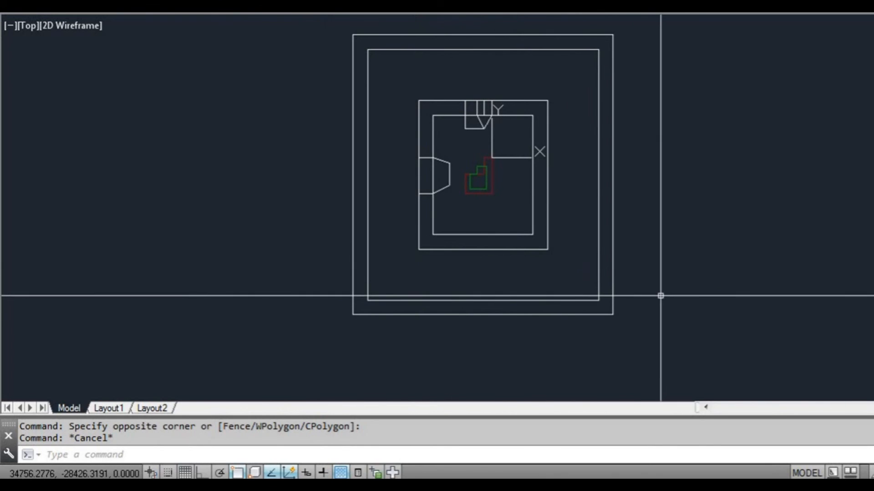
{"action": "mouse_move", "coordinate": [514, 308]}
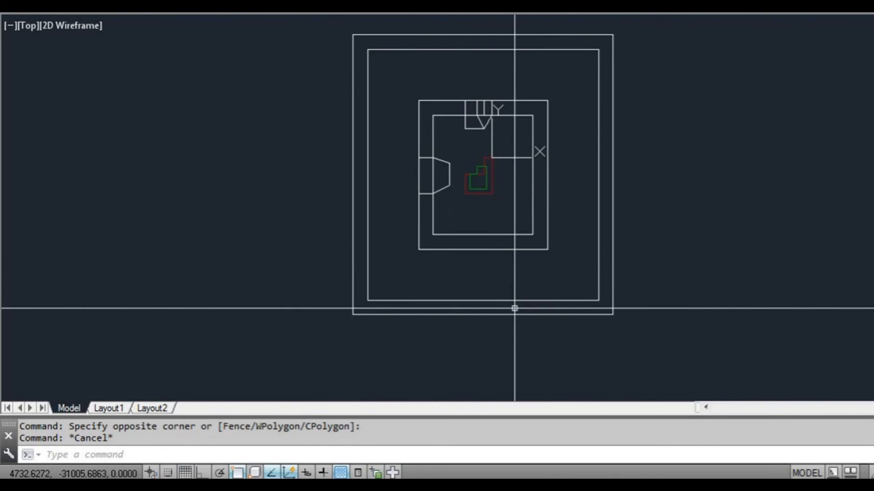
{"action": "mouse_move", "coordinate": [488, 233]}
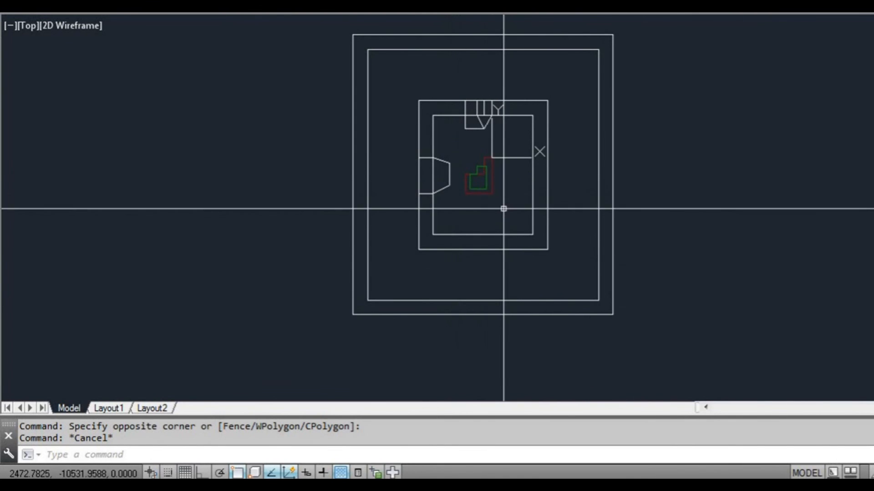
{"action": "mouse_move", "coordinate": [481, 216]}
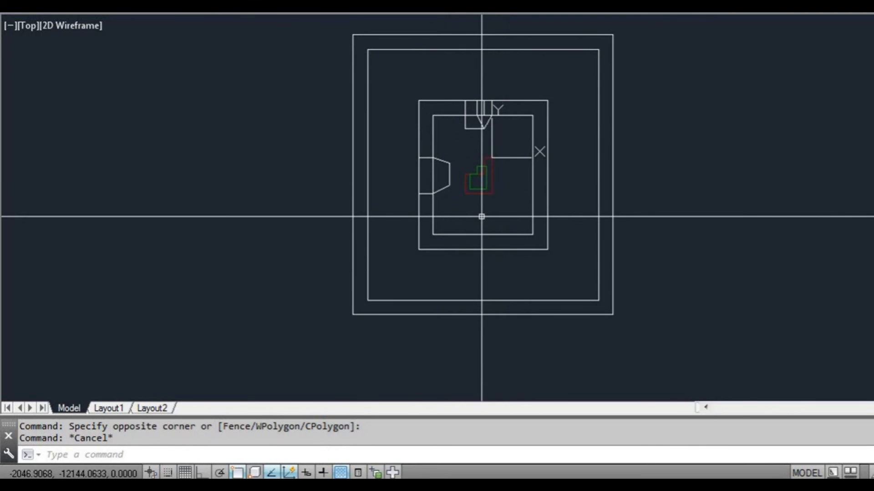
{"action": "mouse_move", "coordinate": [475, 225]}
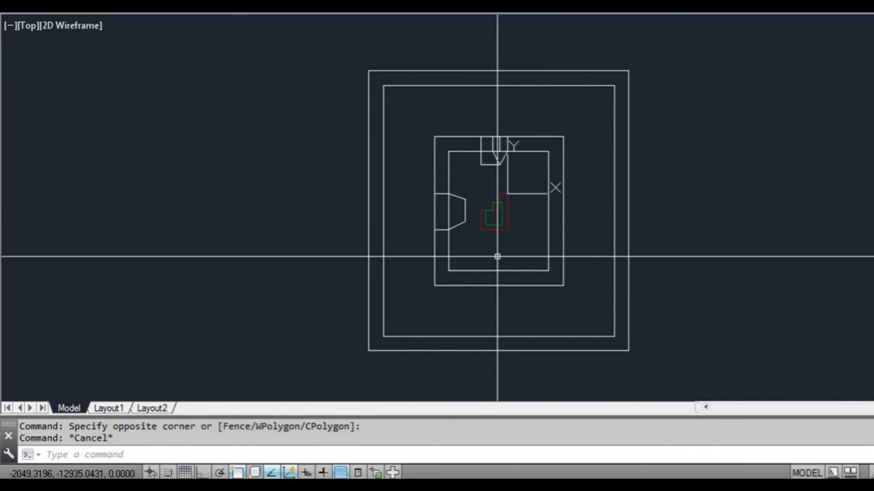
{"action": "mouse_move", "coordinate": [496, 258]}
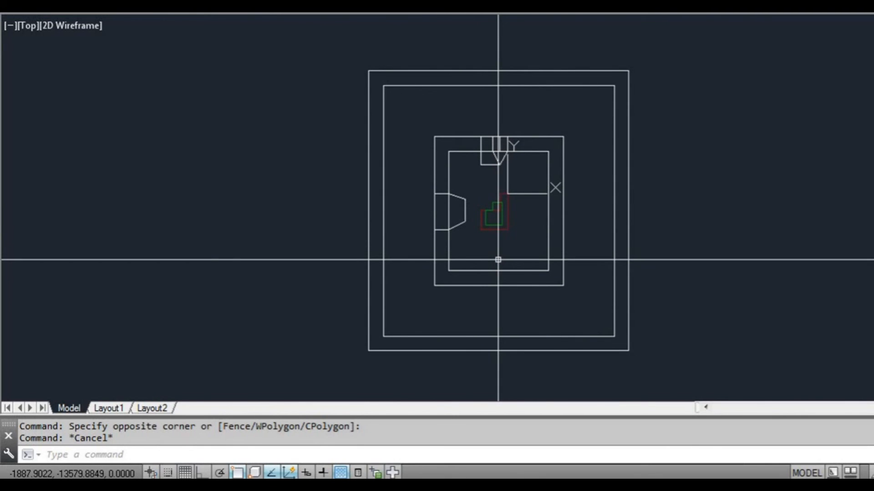